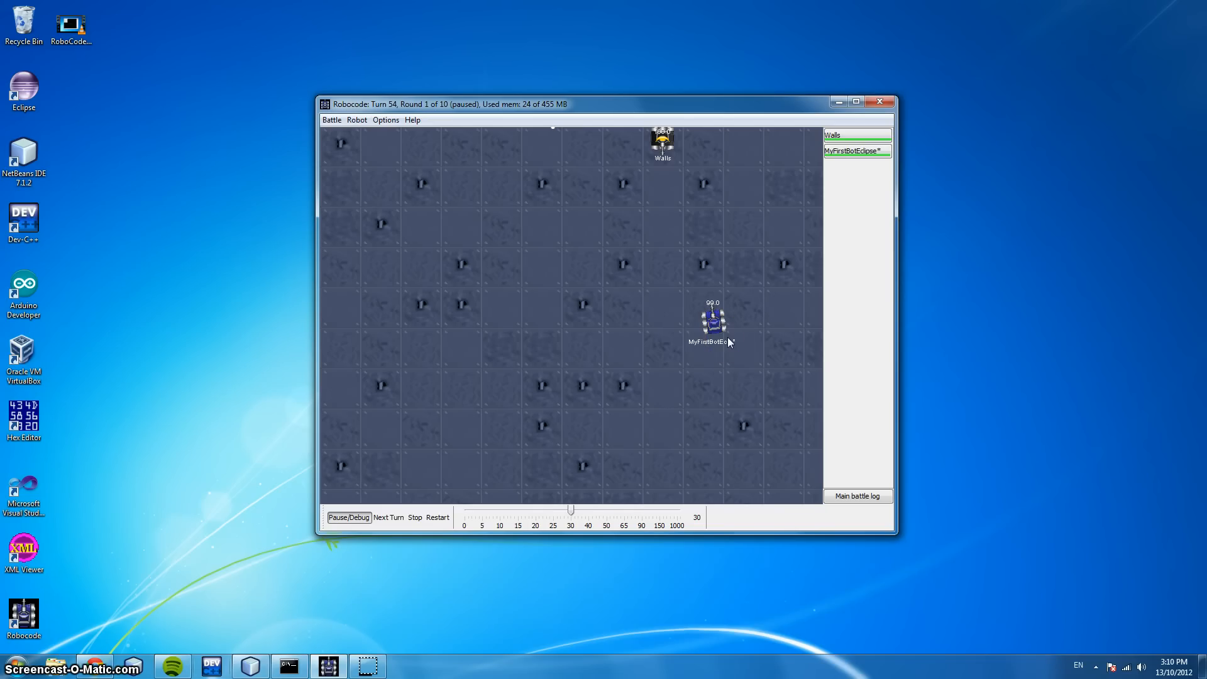
Open MyFirstBotNetBeans.java to view its run loop and onScannedRobot handler.
left_click(713, 319)
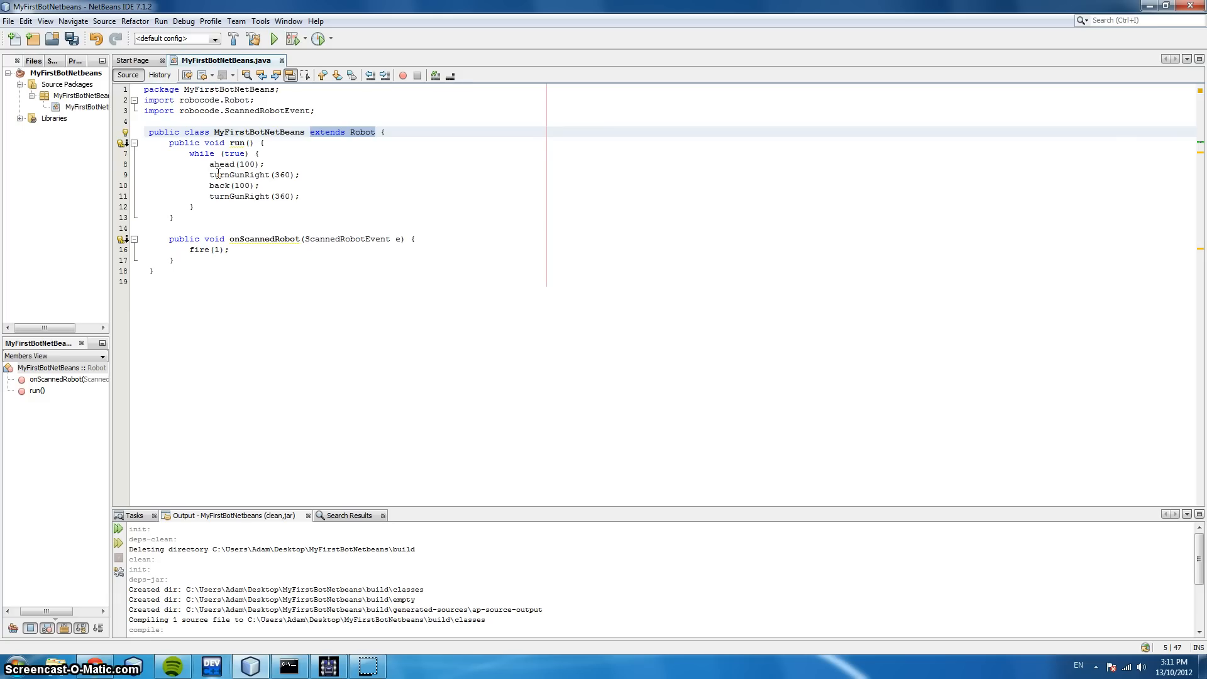
left_click(377, 131)
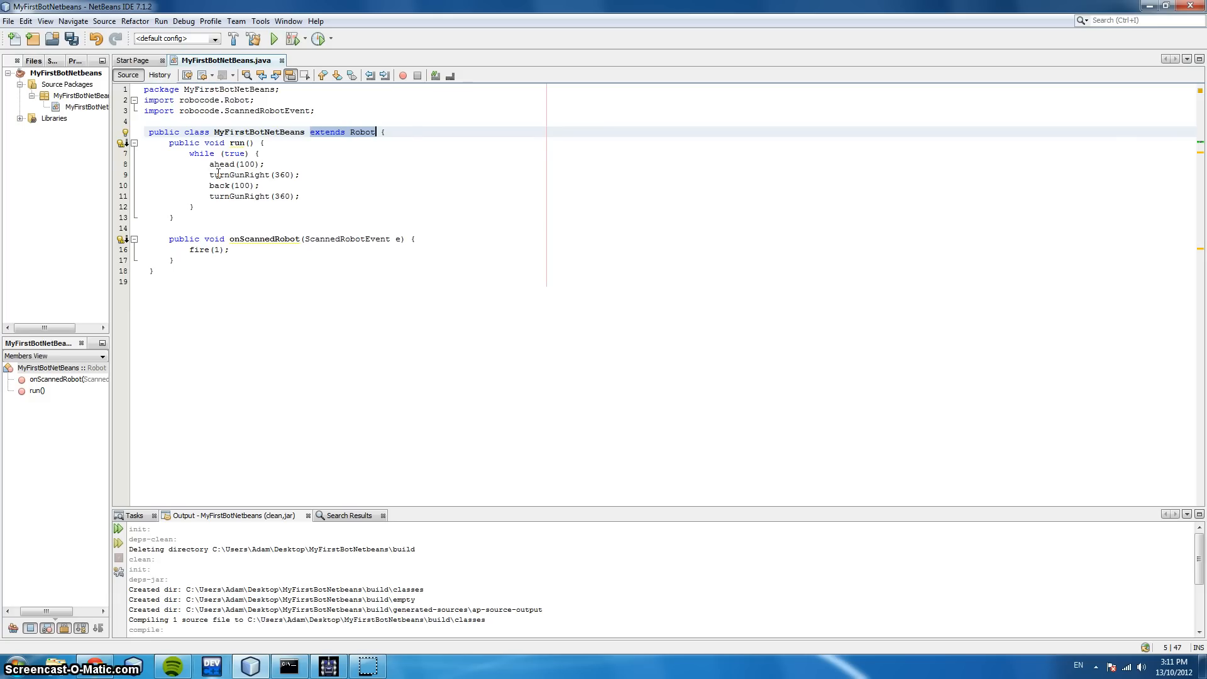
left_click(240, 143)
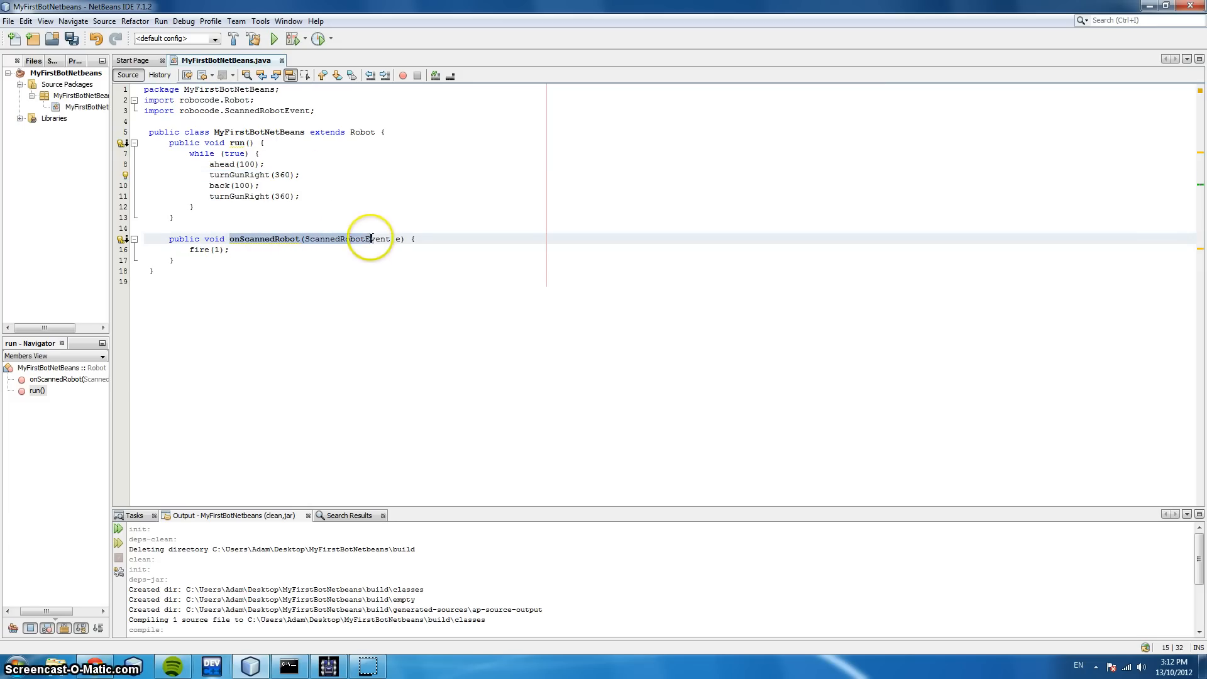
left_click(202, 250)
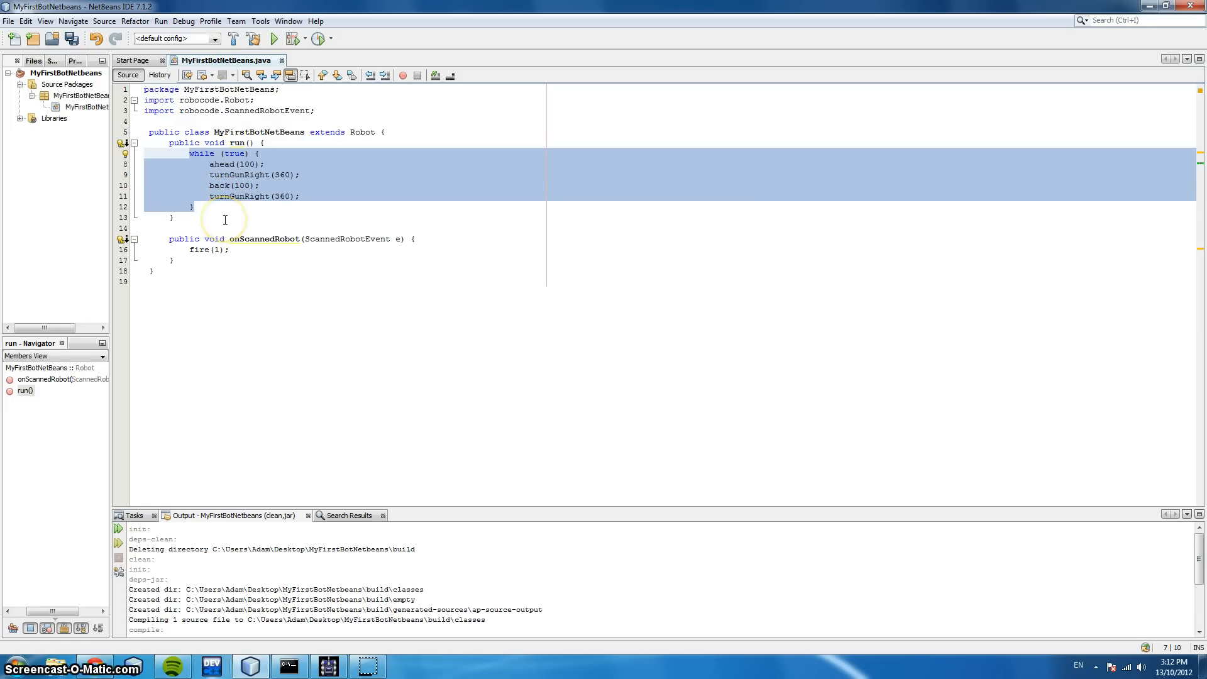
left_click(277, 206)
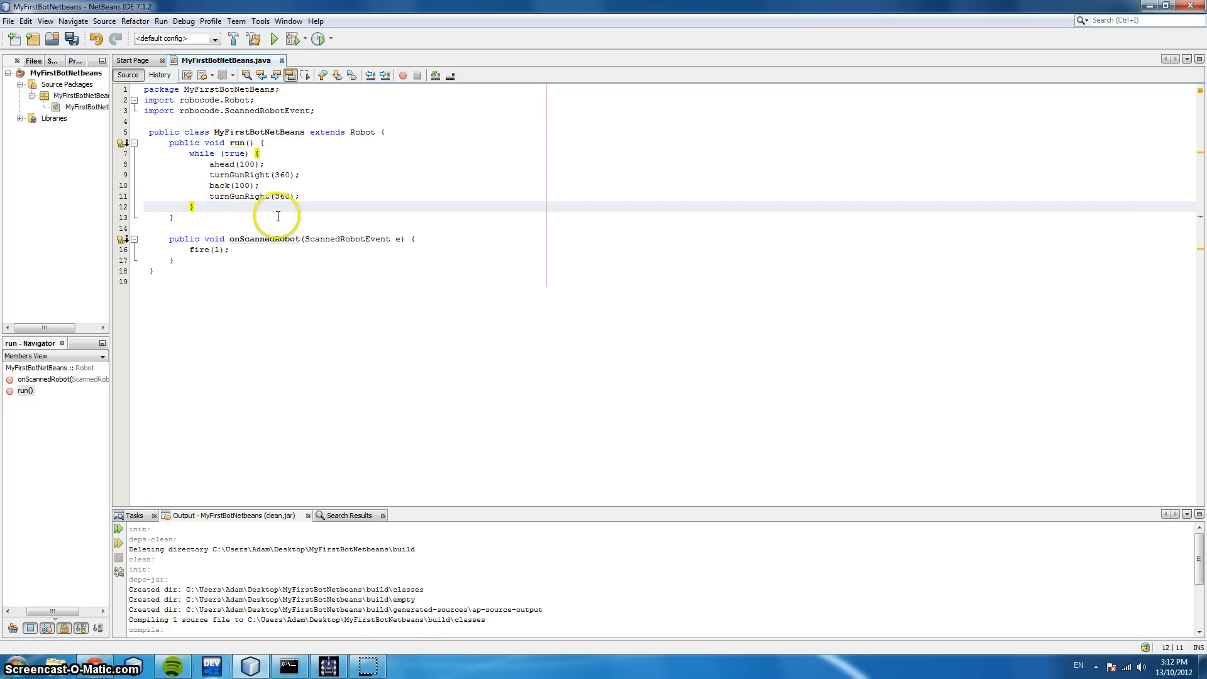